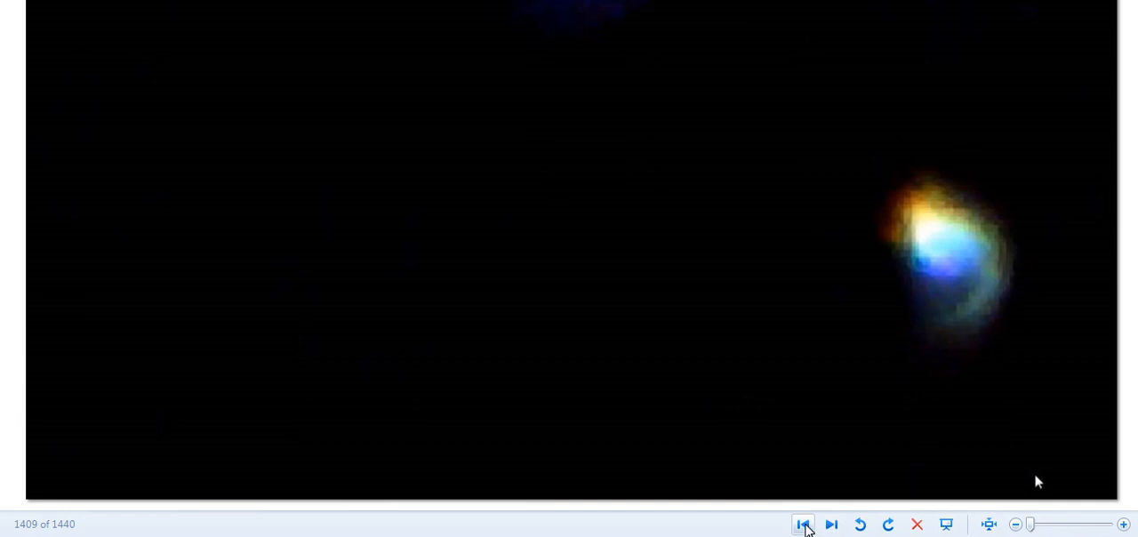
Step: Step forward, back, then forward twice through the night-sky photos from 1409 to 1412
left_click(830, 523)
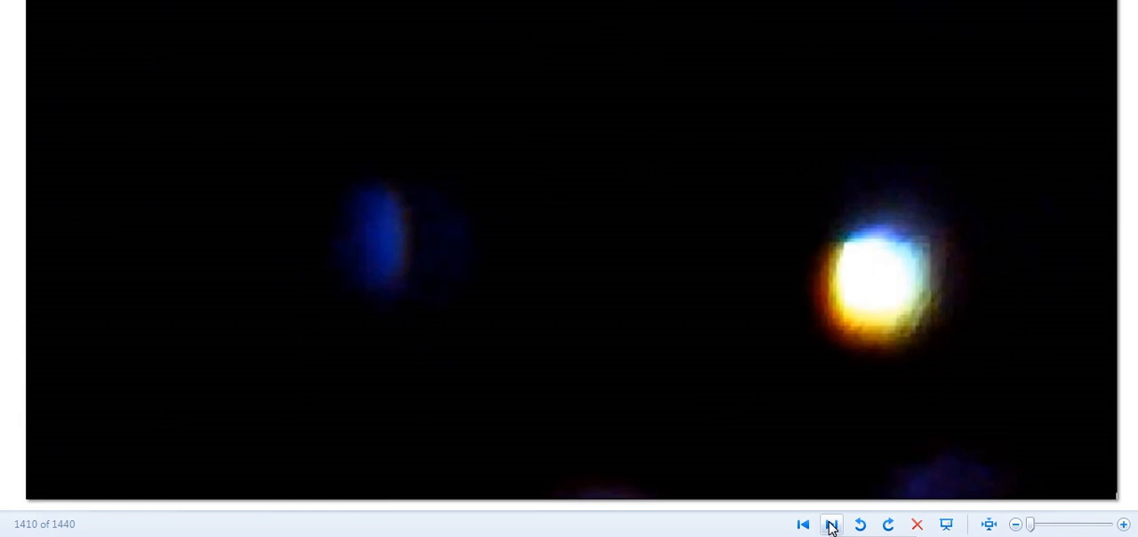
left_click(802, 523)
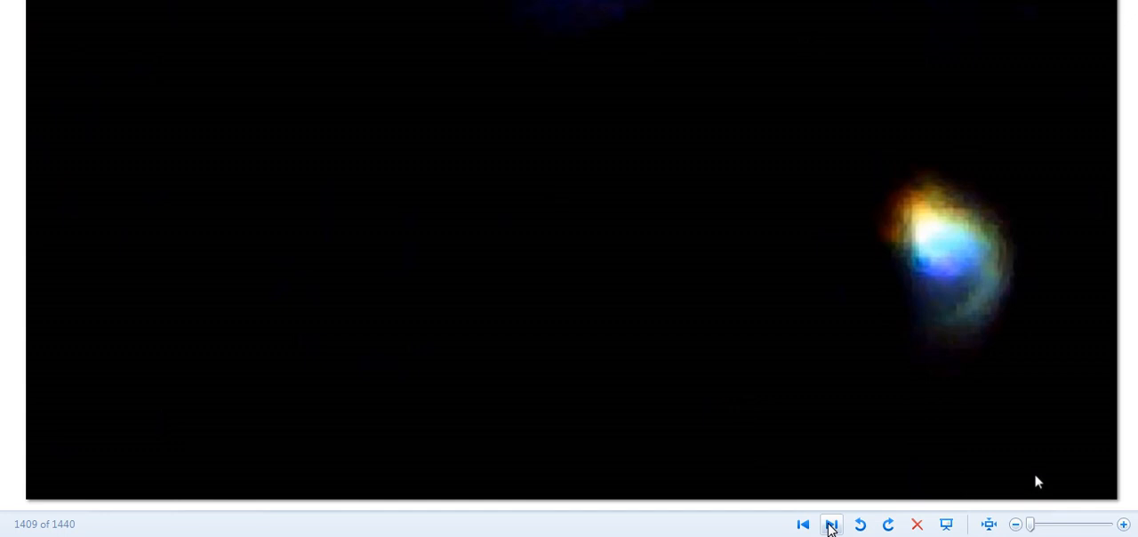
left_click(832, 522)
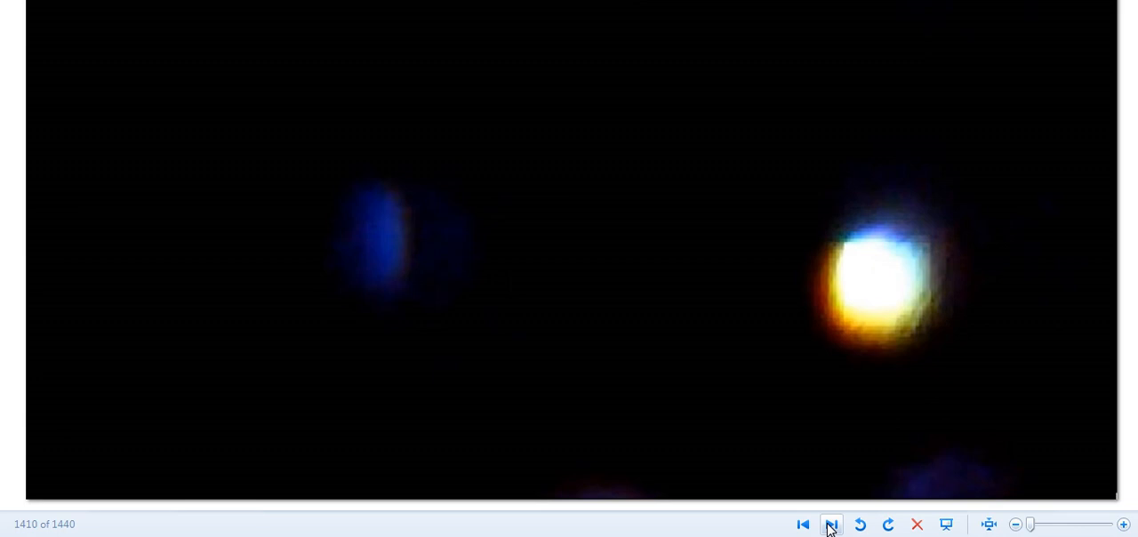
left_click(832, 523)
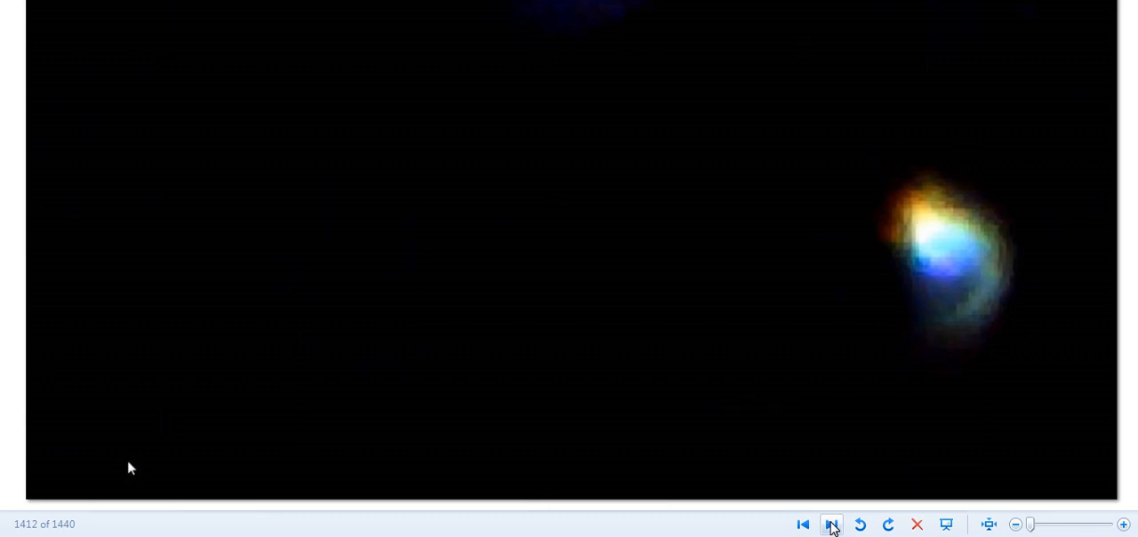
Step: Advance three photos past the blue orbs and rainbow streak to the orange ball, 1415
left_click(832, 523)
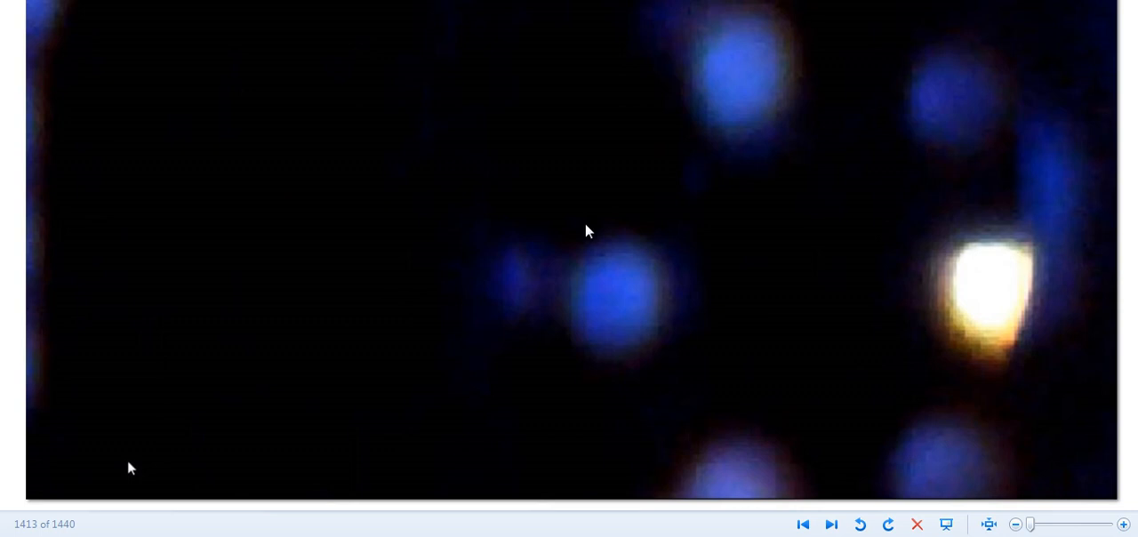
mouse_move(770, 76)
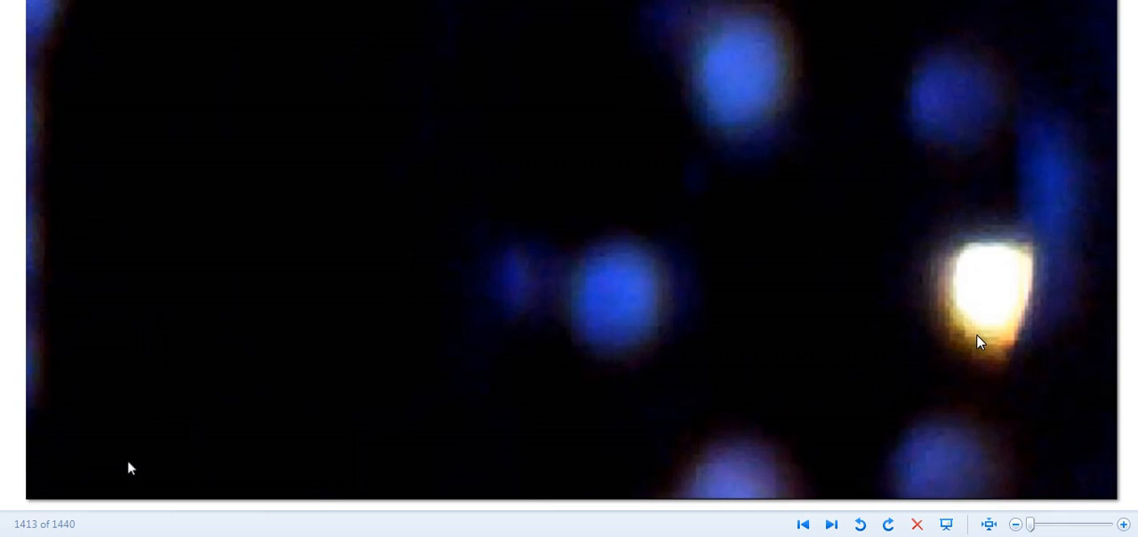
mouse_move(999, 286)
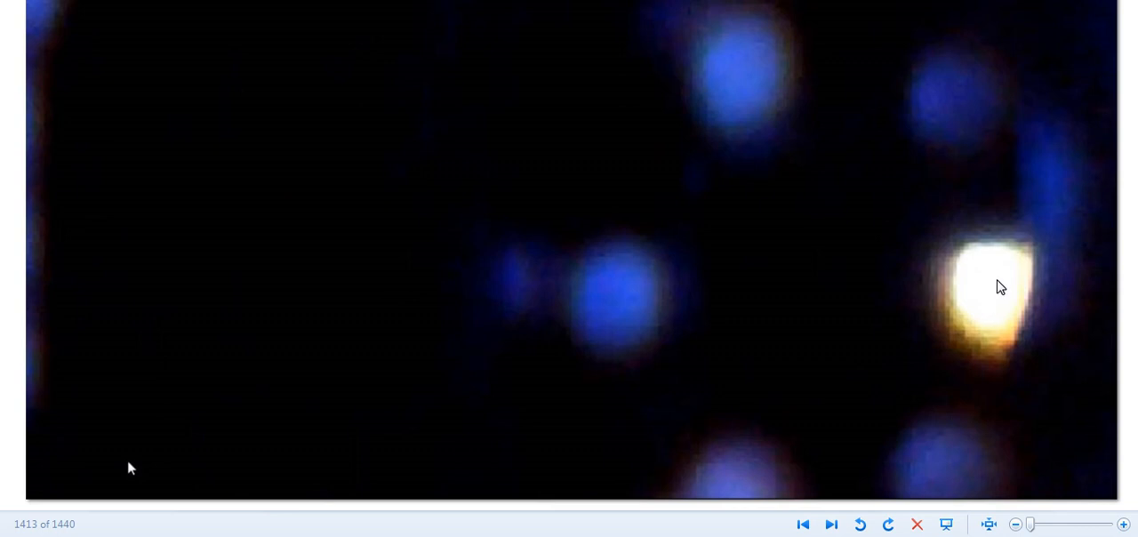
mouse_move(1004, 288)
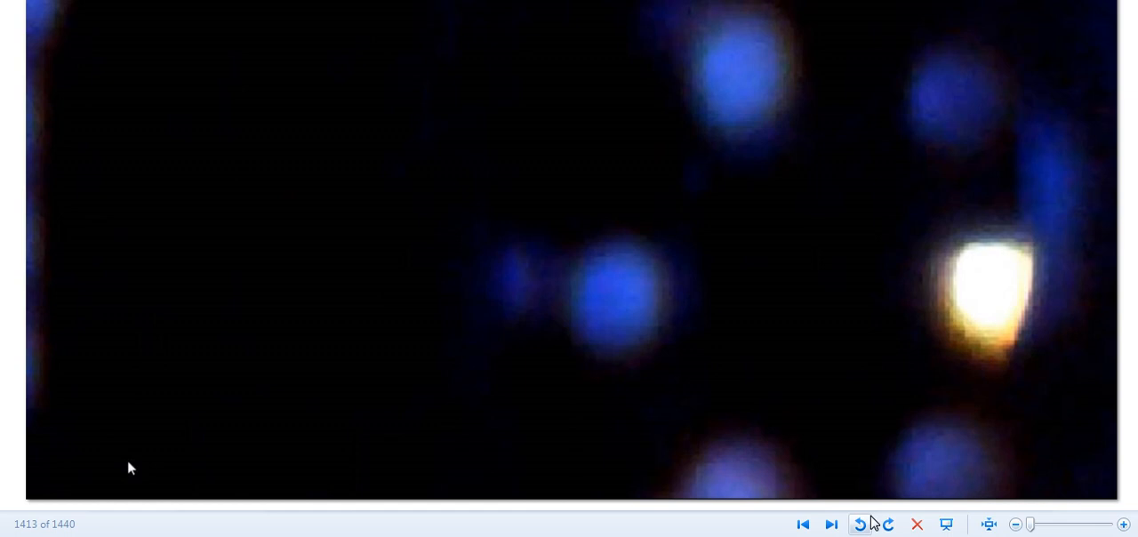
left_click(832, 522)
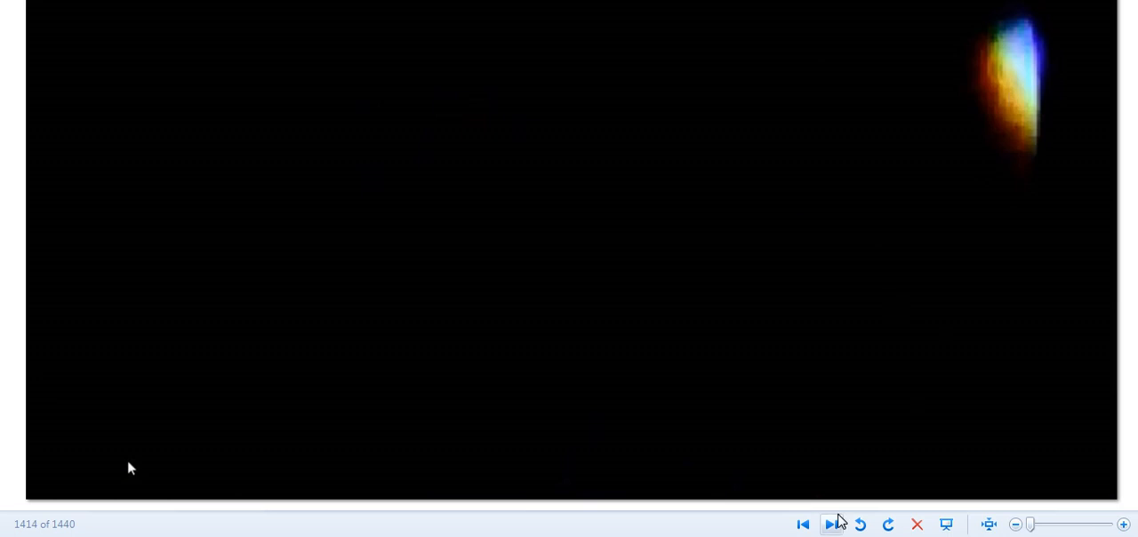
left_click(832, 524)
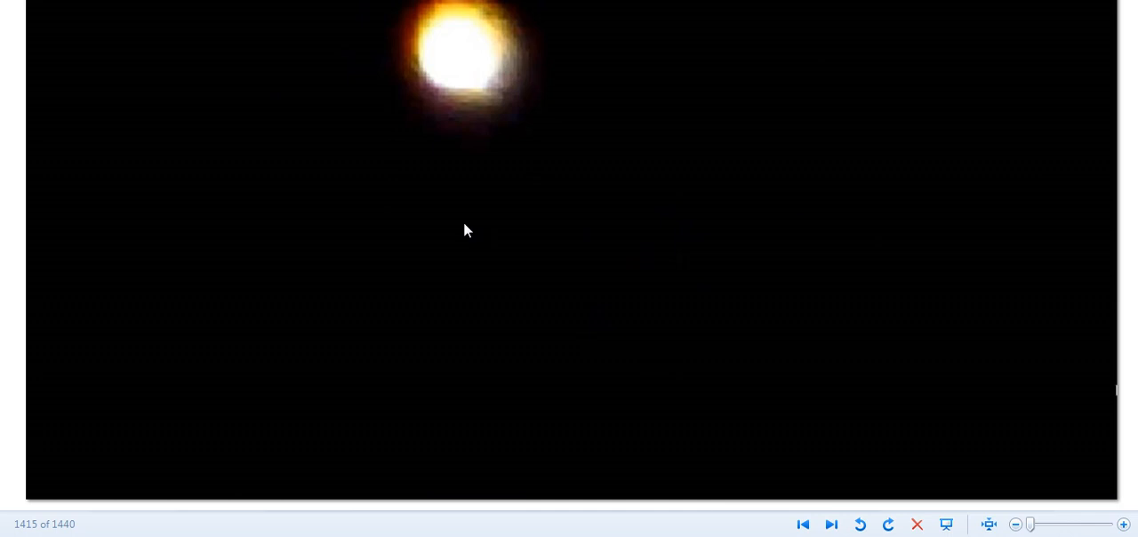
mouse_move(469, 131)
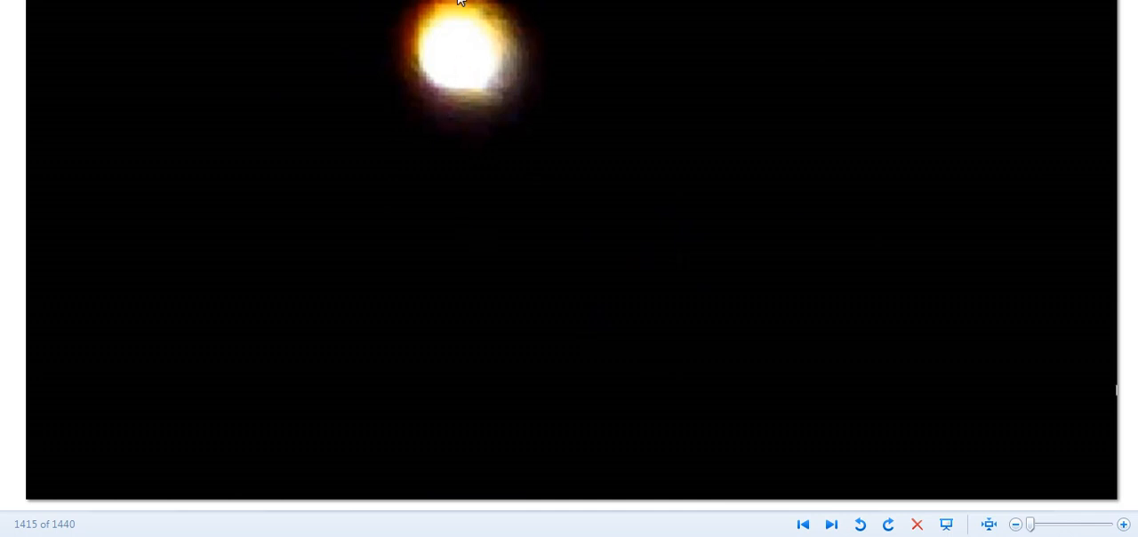
mouse_move(437, 142)
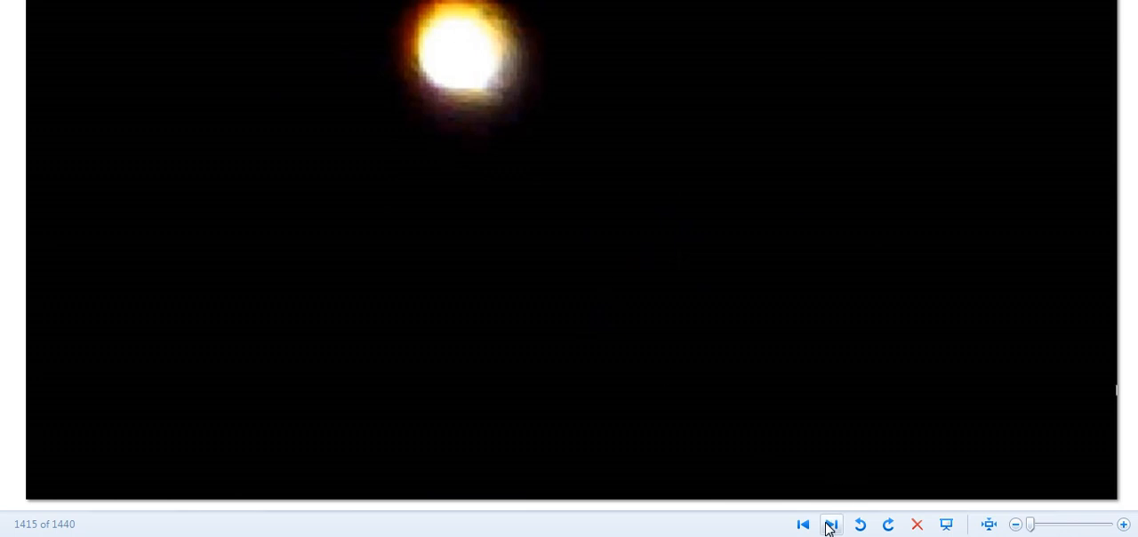
Step: Advance photo by photo from 1415 to the glowing white-yellow orb at 1420
left_click(828, 523)
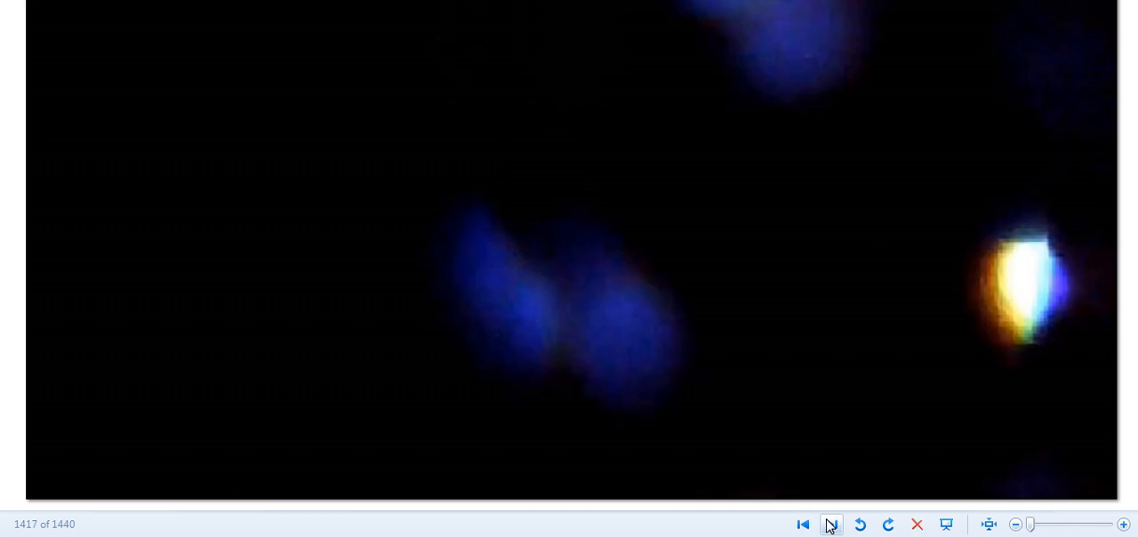
left_click(804, 522)
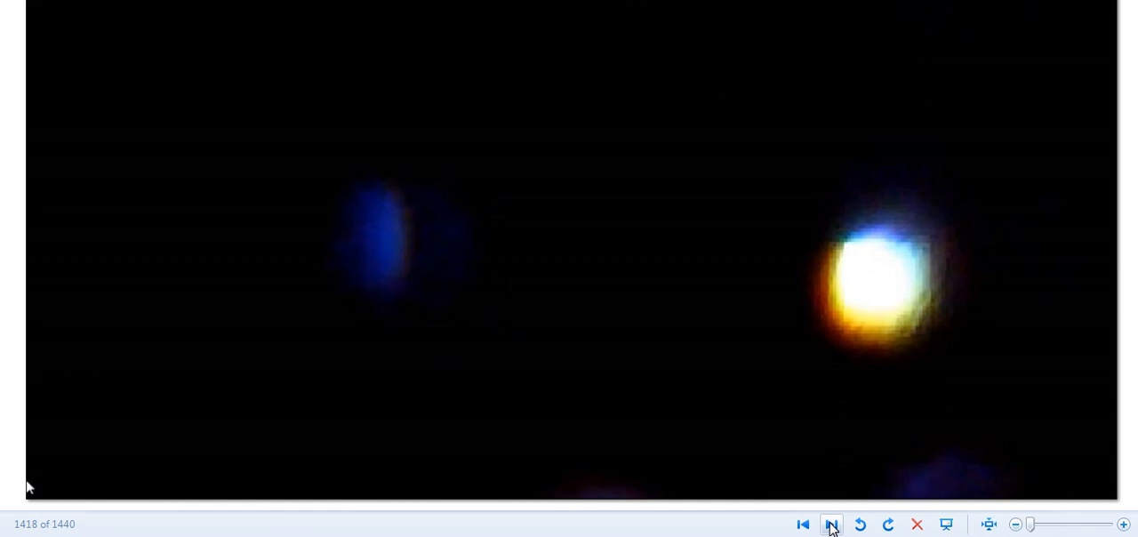
left_click(832, 524)
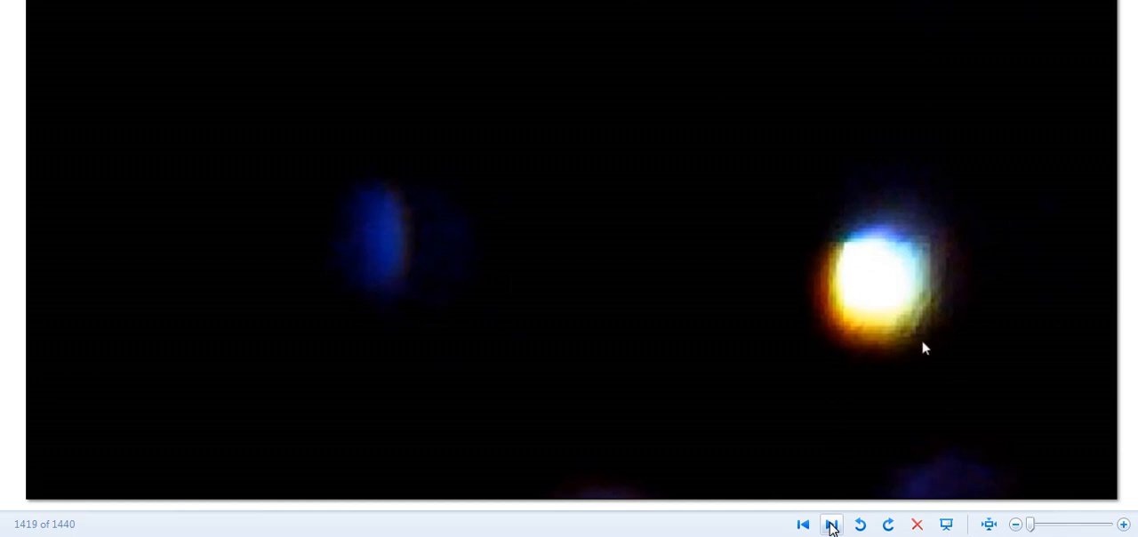
left_click(832, 524)
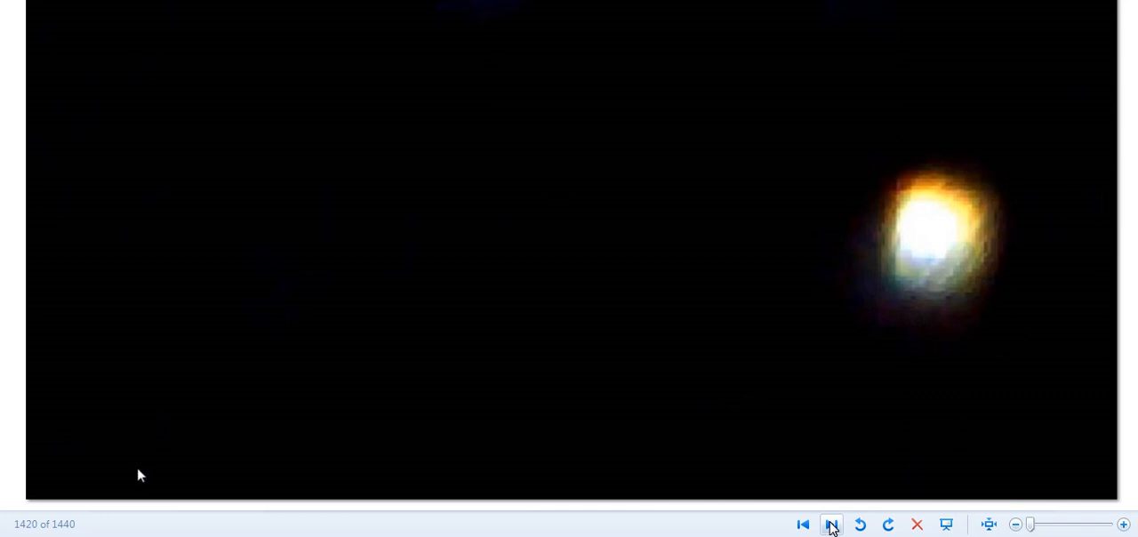
Step: Advance quickly through the telescope photos from 1420 into the late 1420s
left_click(832, 523)
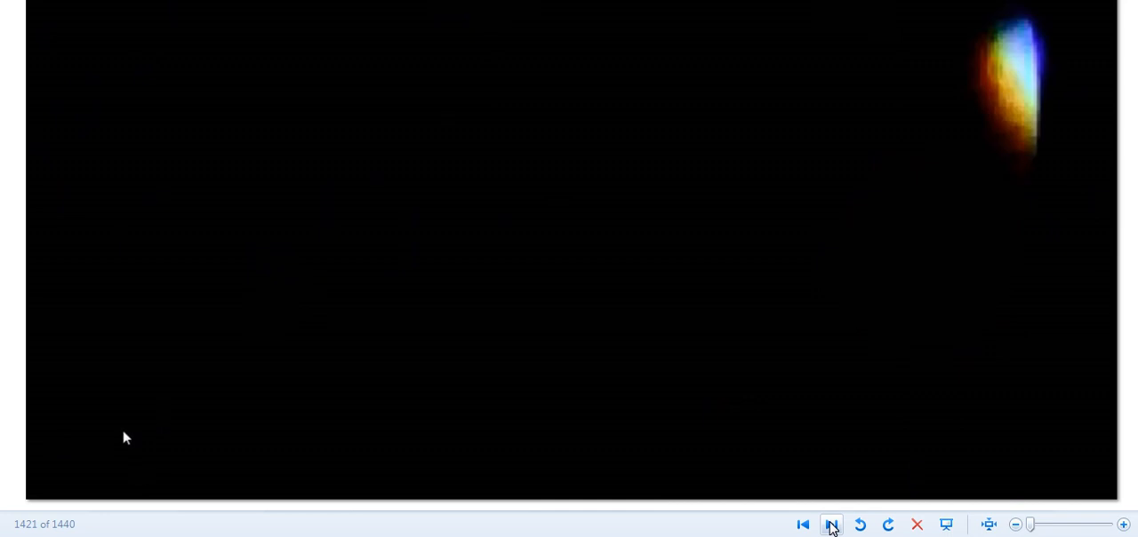
left_click(830, 523)
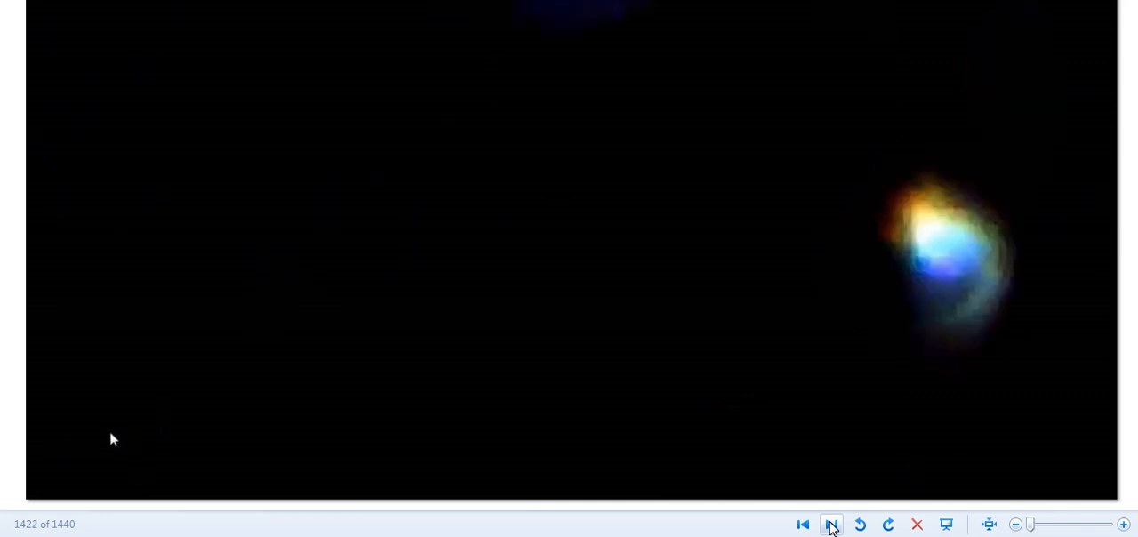
left_click(831, 522)
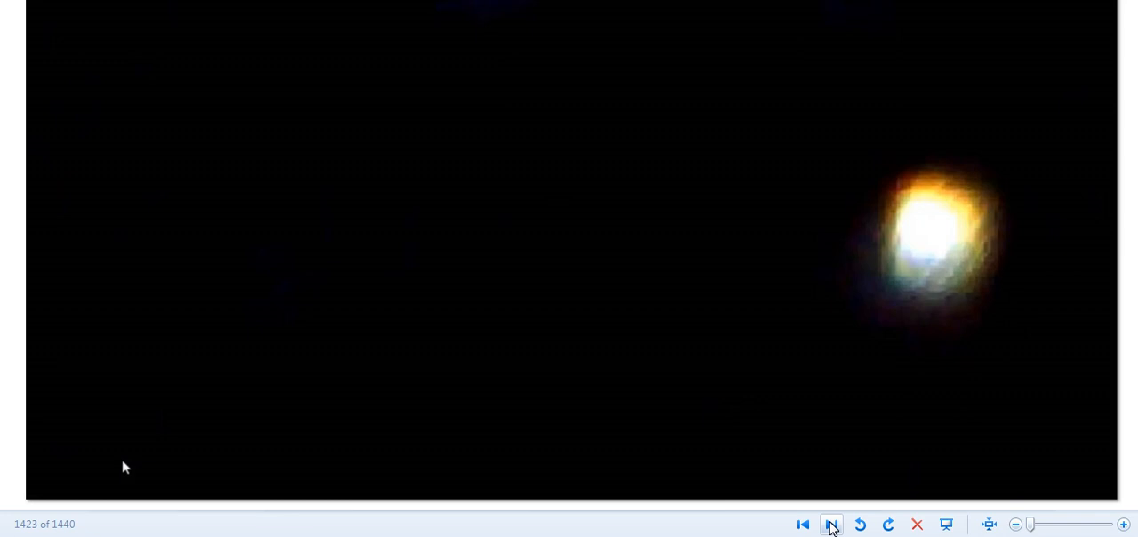
left_click(833, 524)
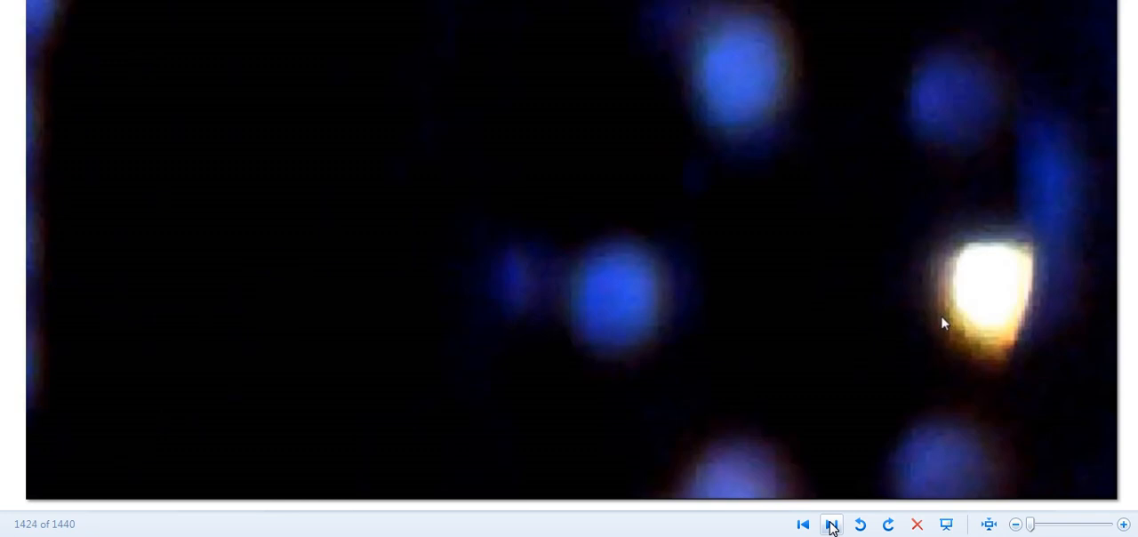
left_click(832, 522)
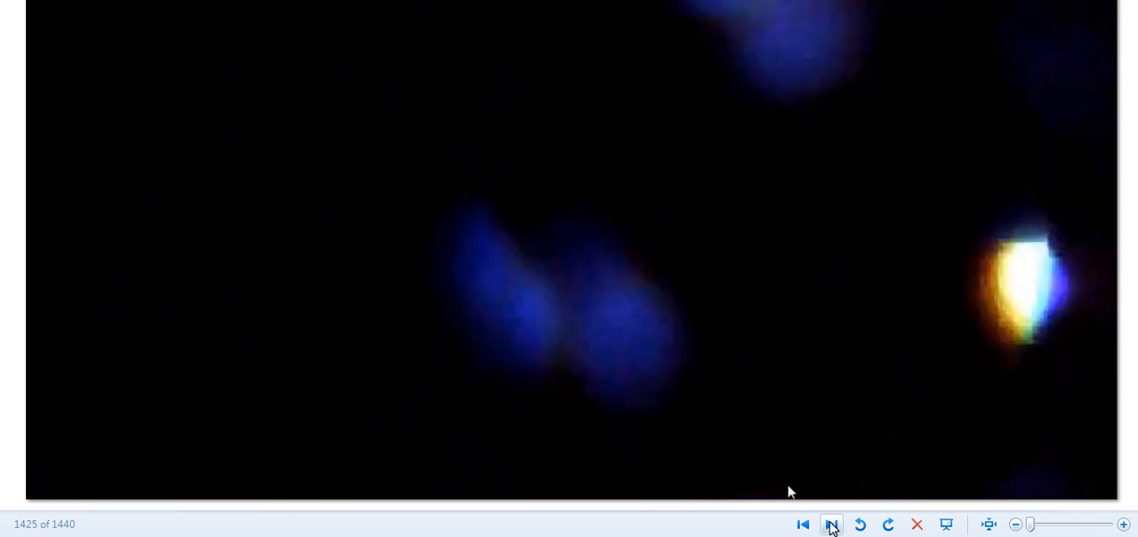
left_click(832, 522)
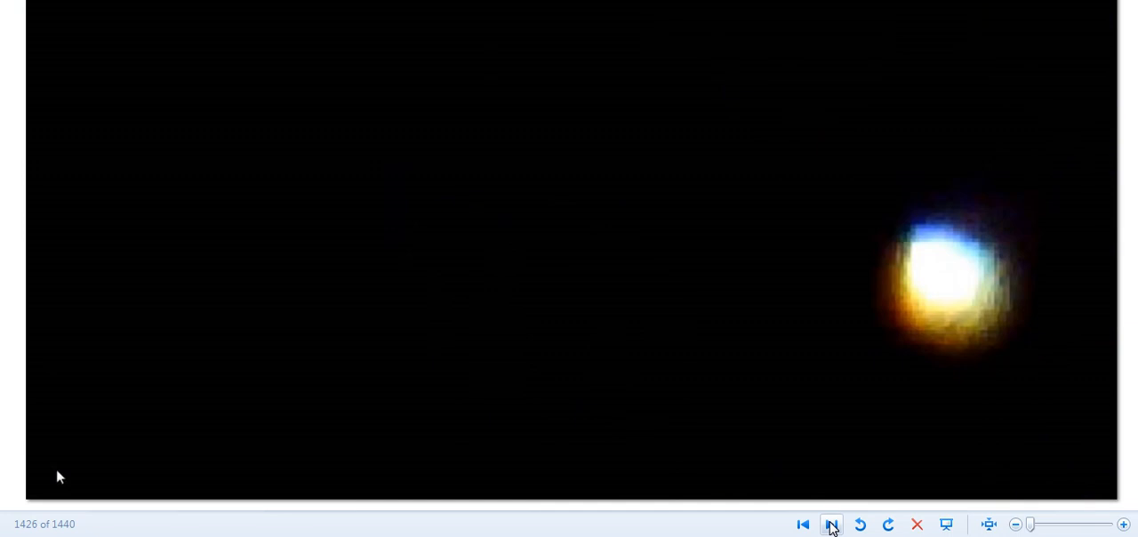
left_click(830, 522)
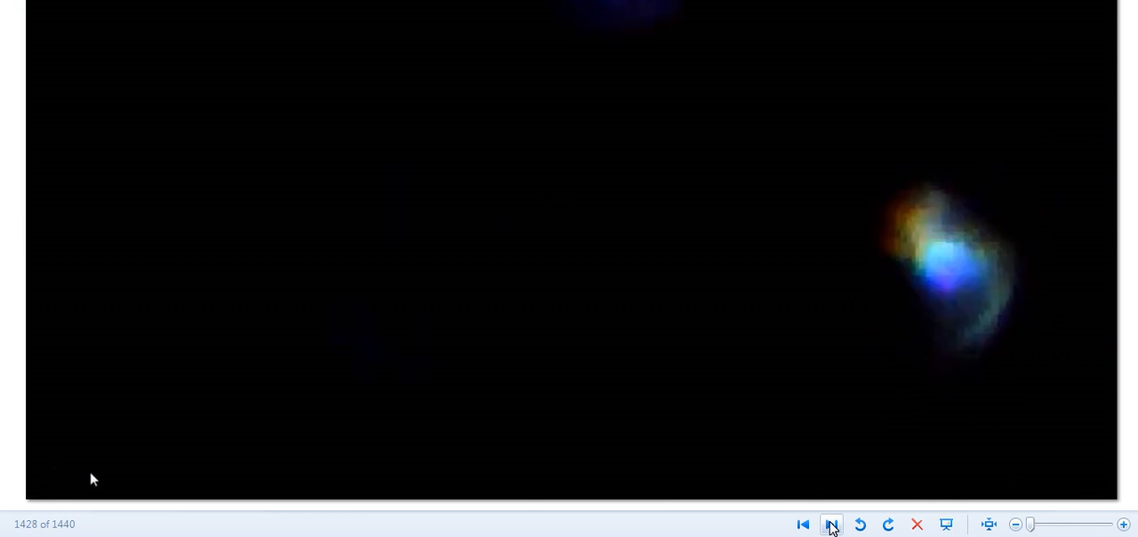
Step: Continue forward through the remaining telescope photos up to 1438
left_click(832, 522)
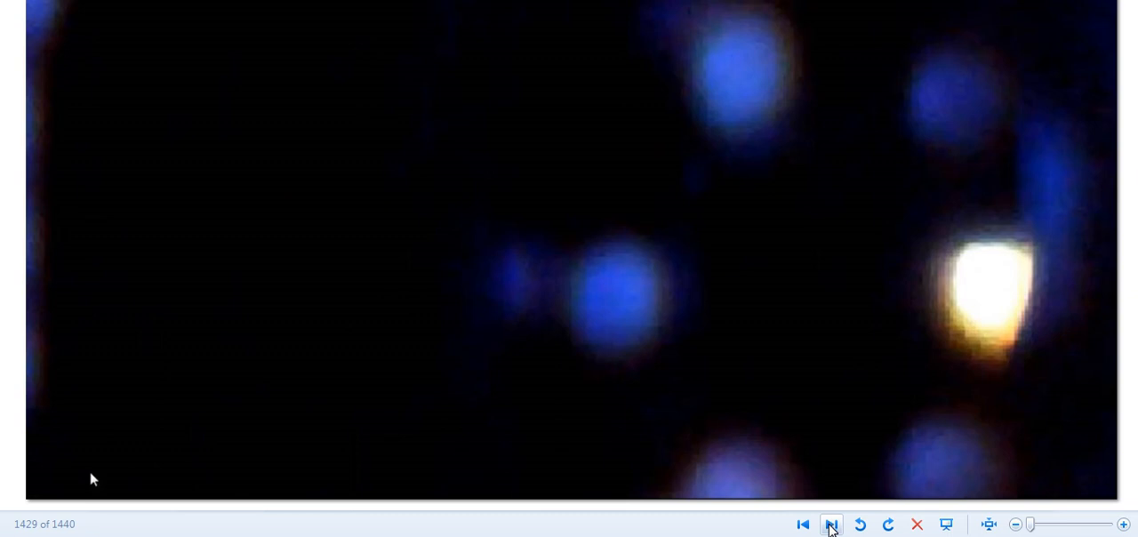
left_click(832, 522)
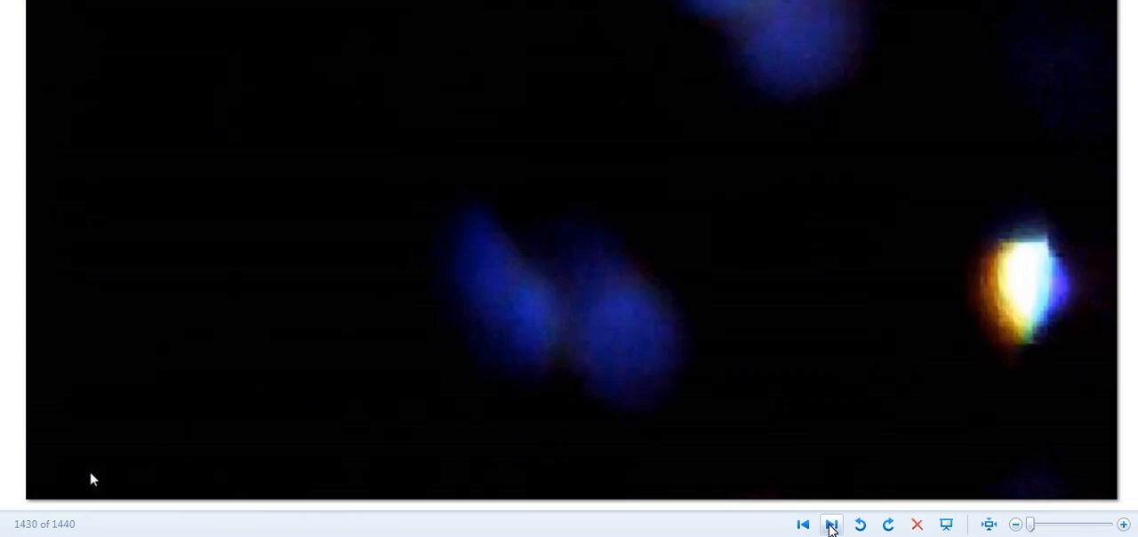
left_click(832, 522)
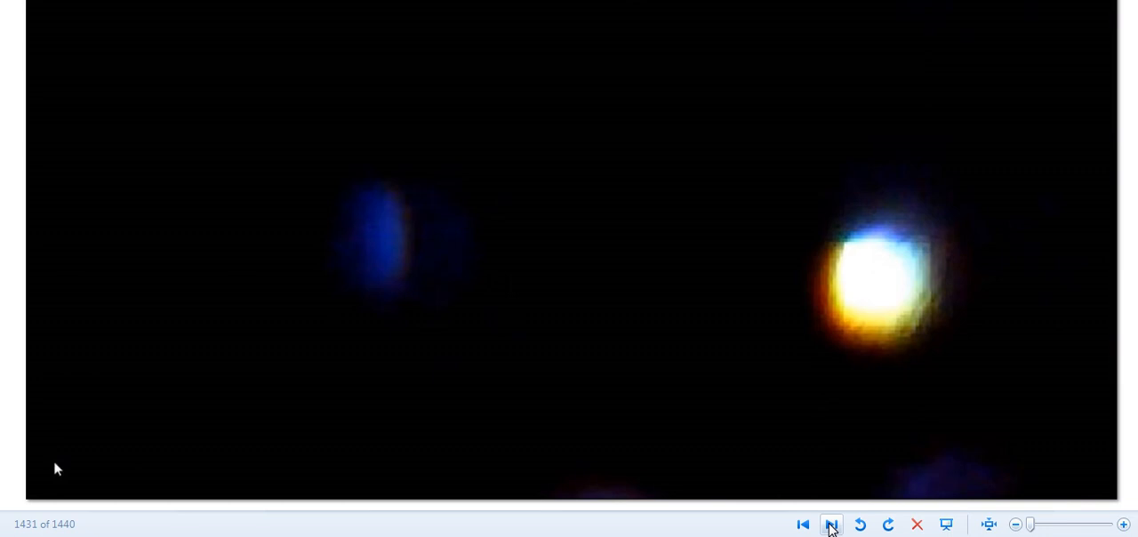
left_click(832, 523)
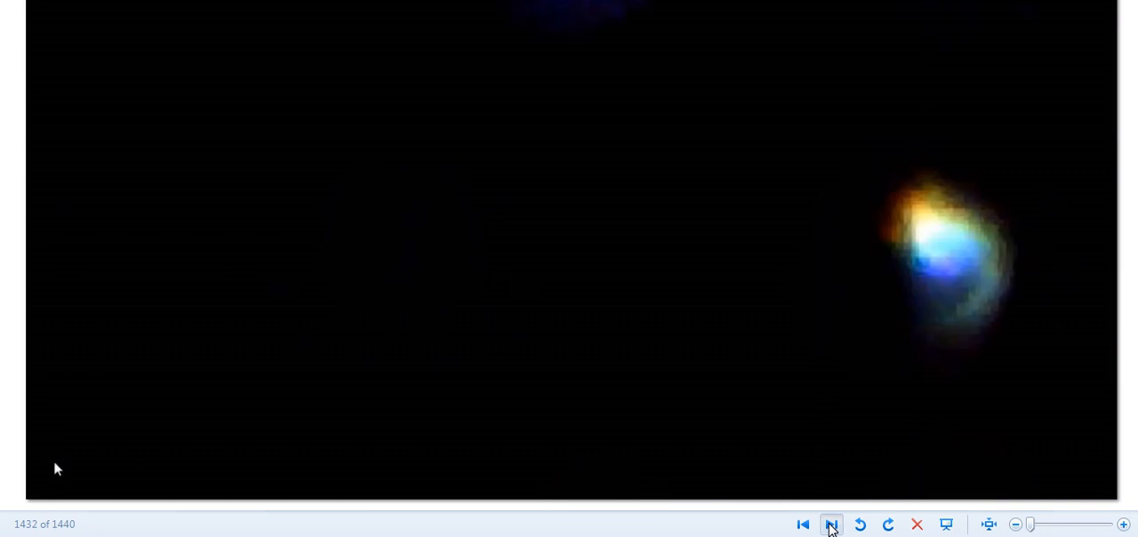
left_click(832, 523)
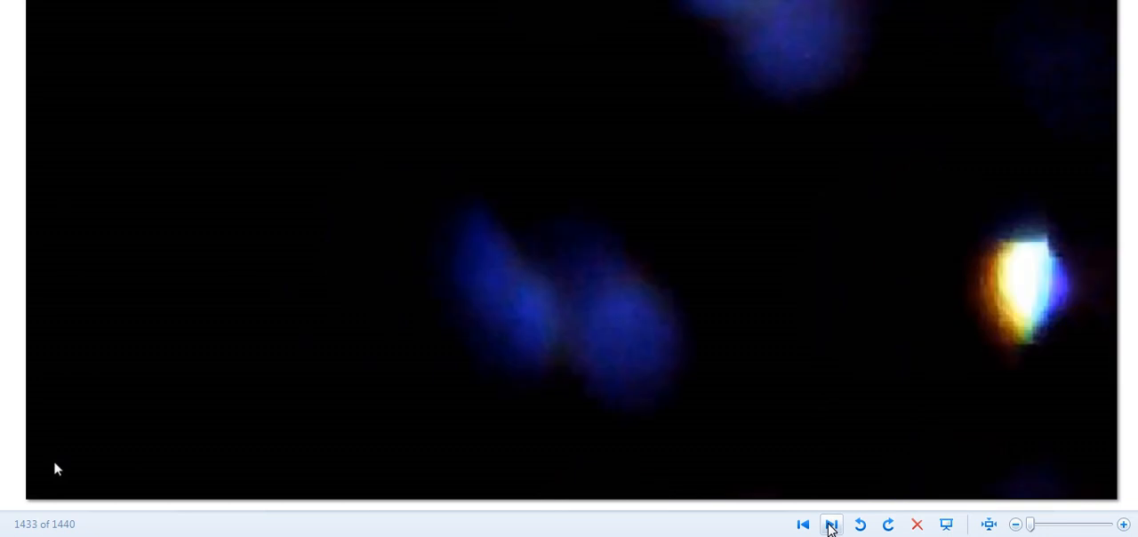
left_click(832, 523)
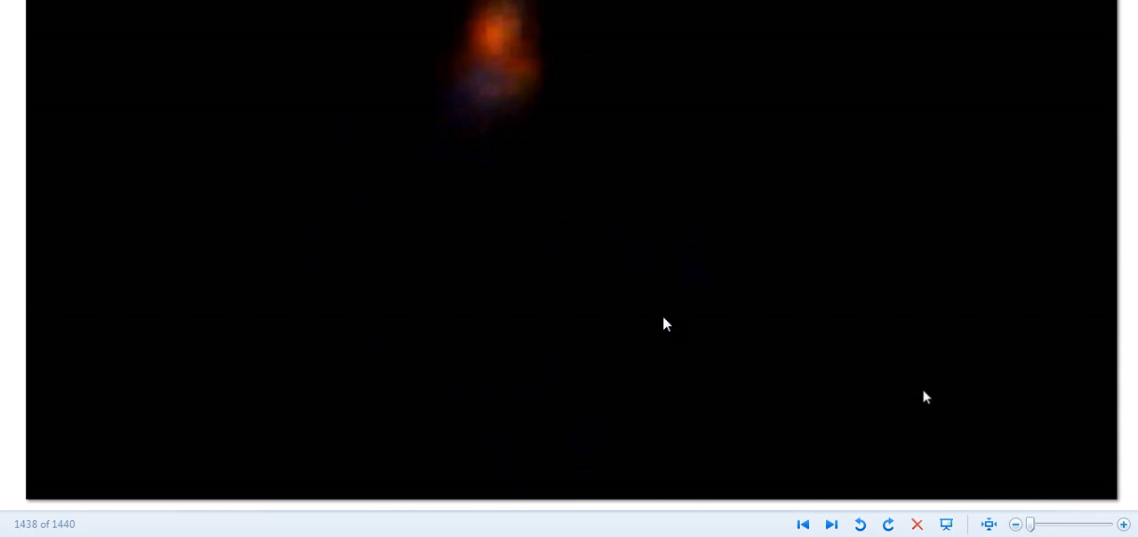
mouse_move(503, 70)
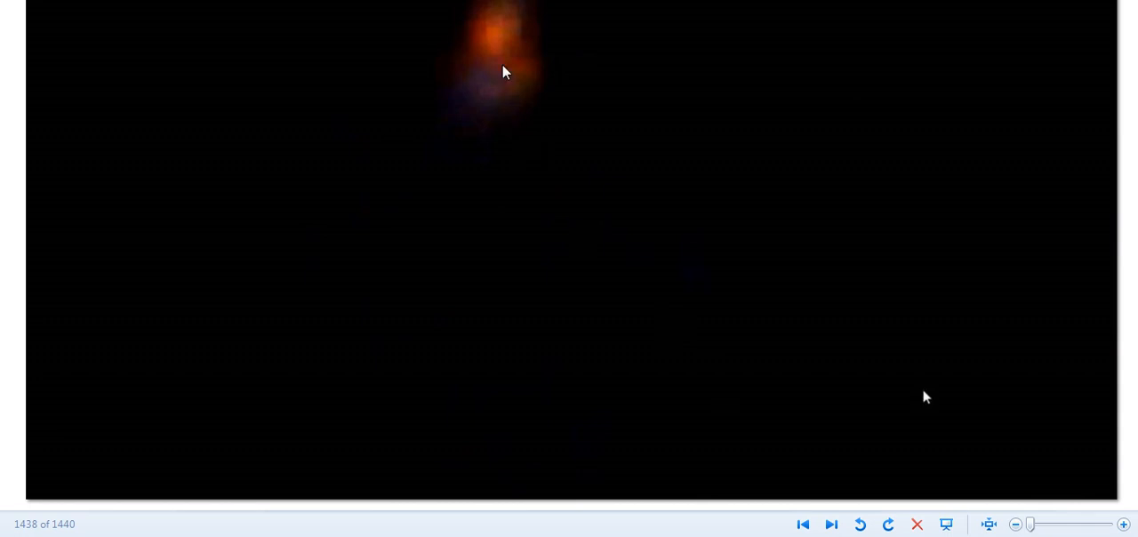
mouse_move(484, 134)
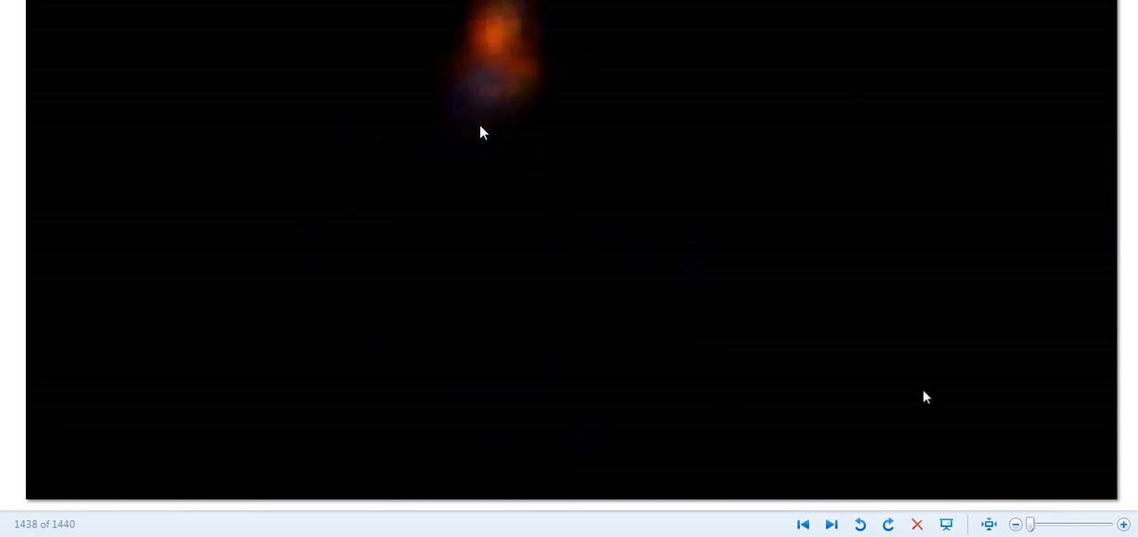
mouse_move(692, 377)
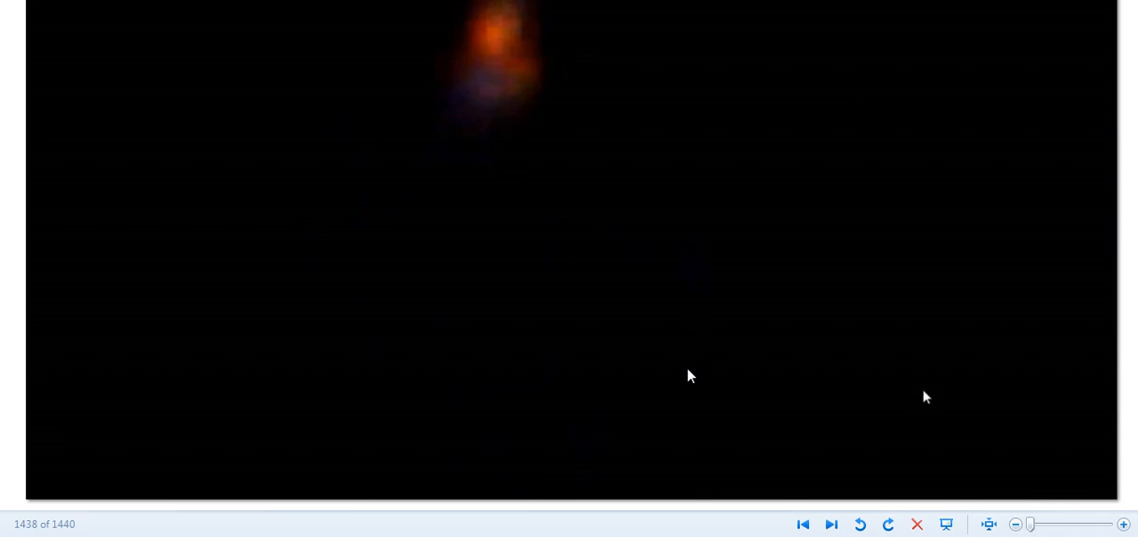
mouse_move(697, 393)
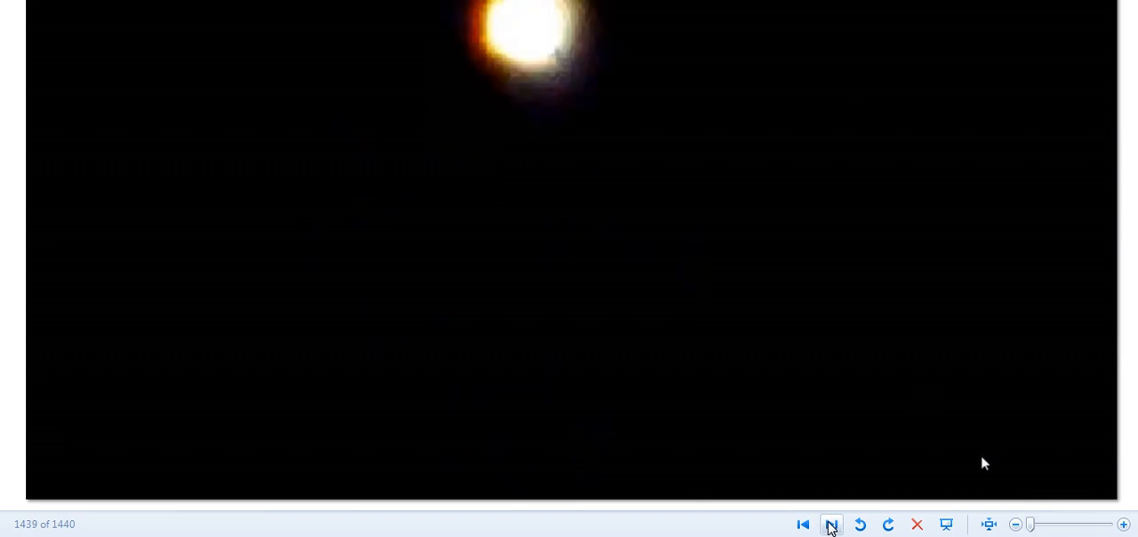
Step: Advance to the final photo, 1440 of 1440, the bright white light near the top
left_click(832, 522)
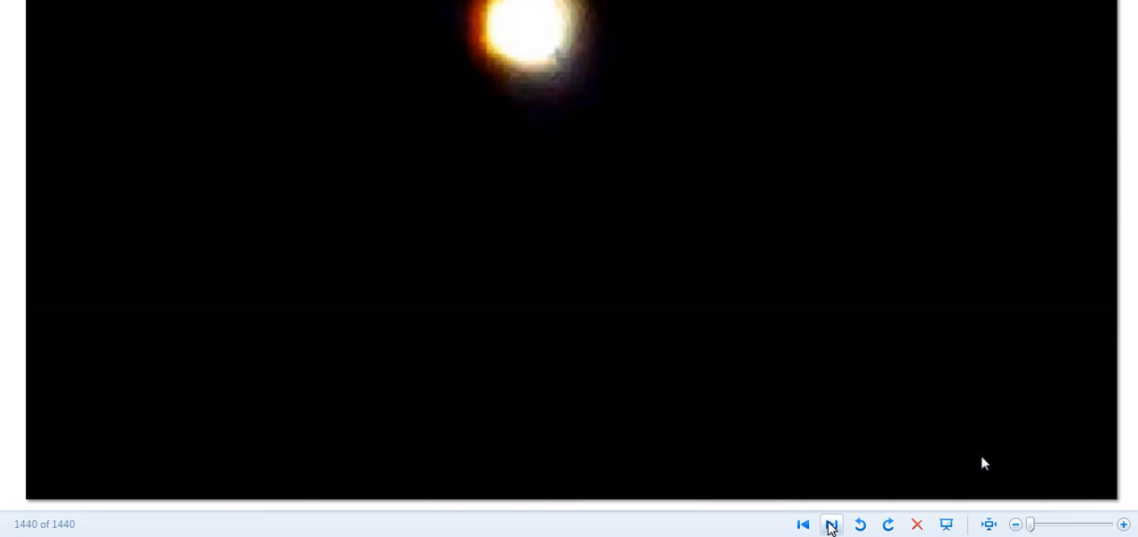
Step: Wrap past the last photo to photo 1, then step back three photos to 1437
left_click(832, 522)
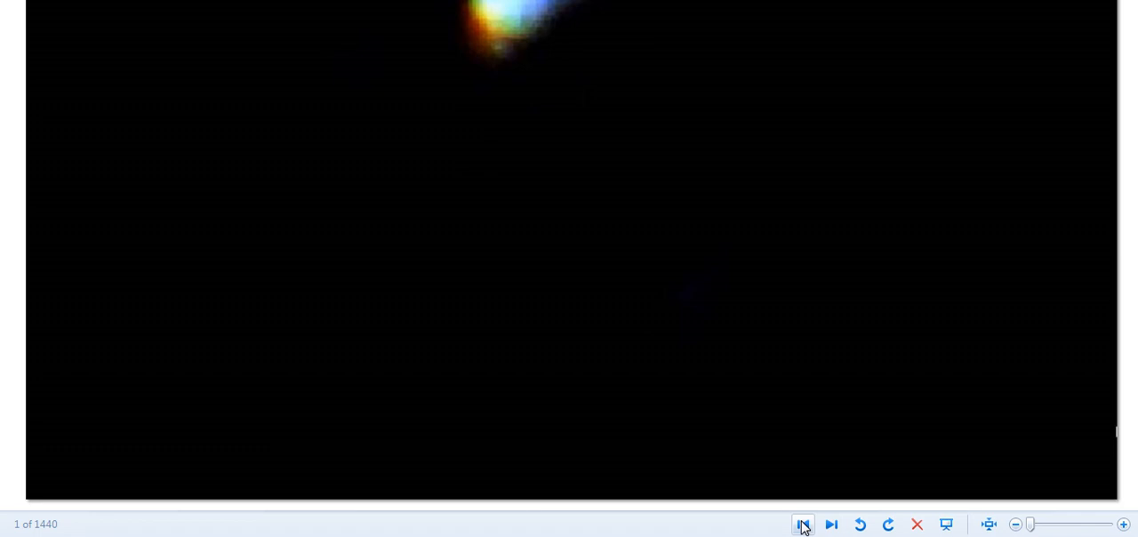
left_click(803, 523)
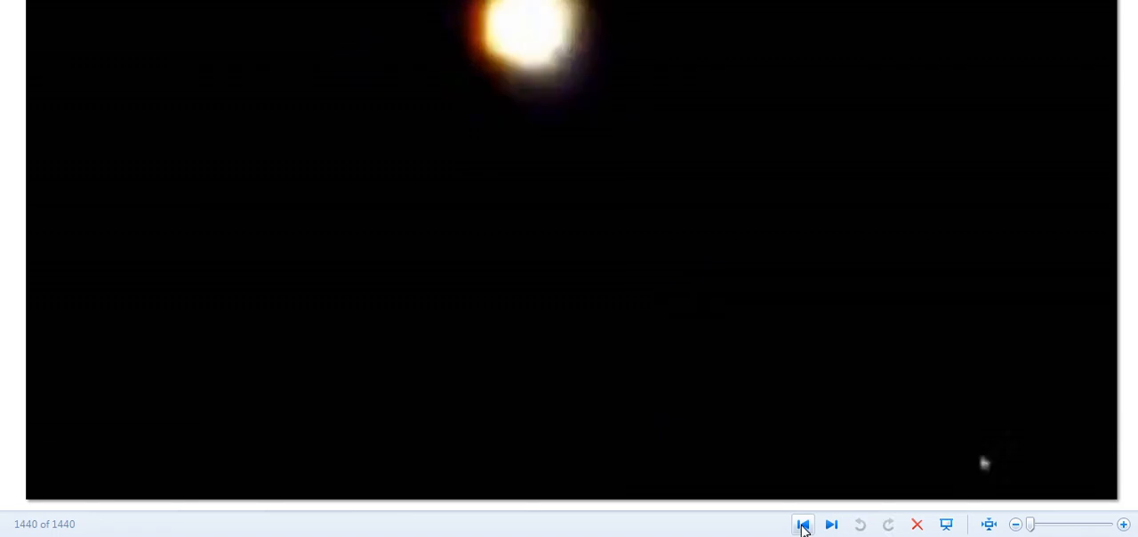
left_click(804, 522)
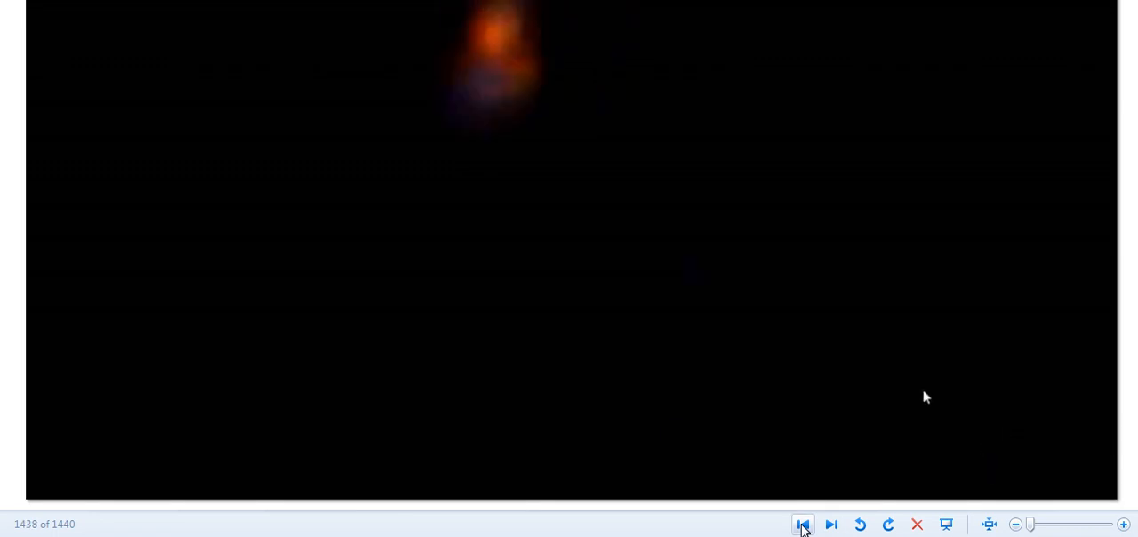
left_click(804, 523)
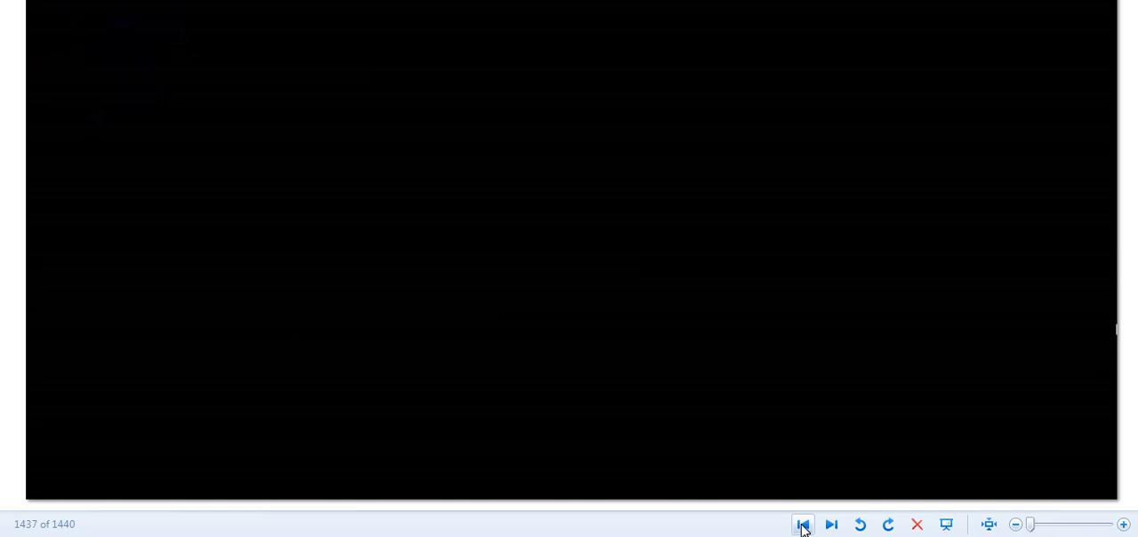